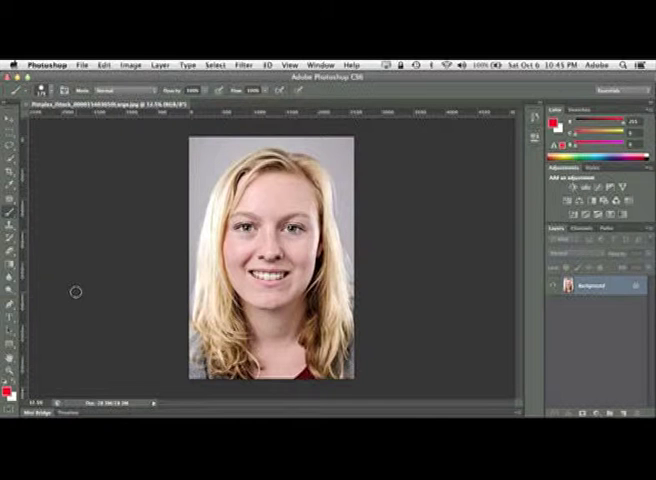
- Zoom in twice so the forehead and eyes fill the canvas
key(cmd+=)
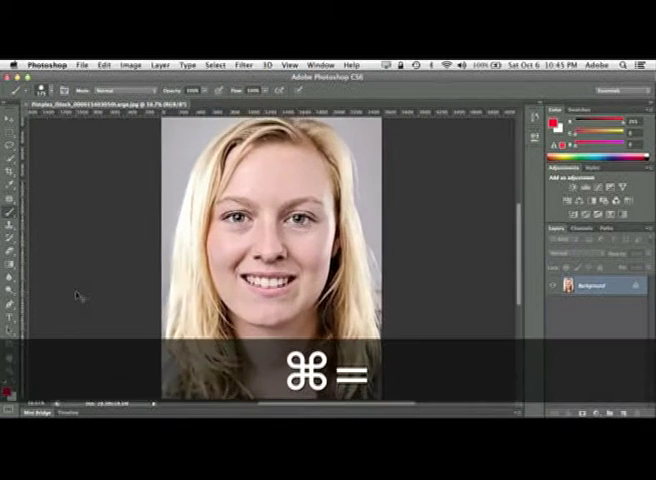
key(cmd+=)
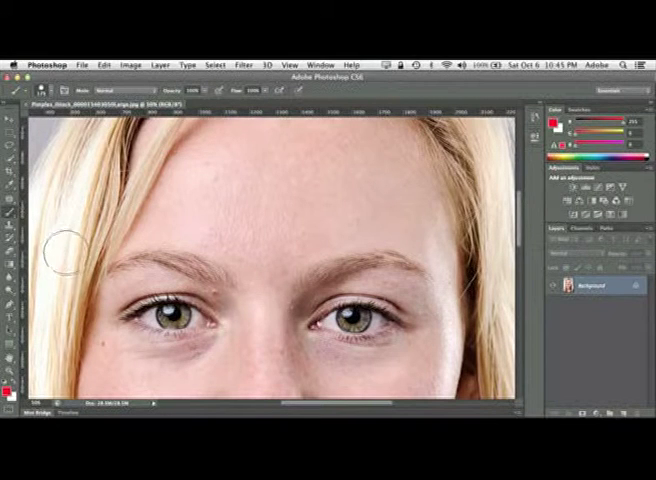
- Select the Spot Healing Brush Tool from the healing tools flyout
click(8, 202)
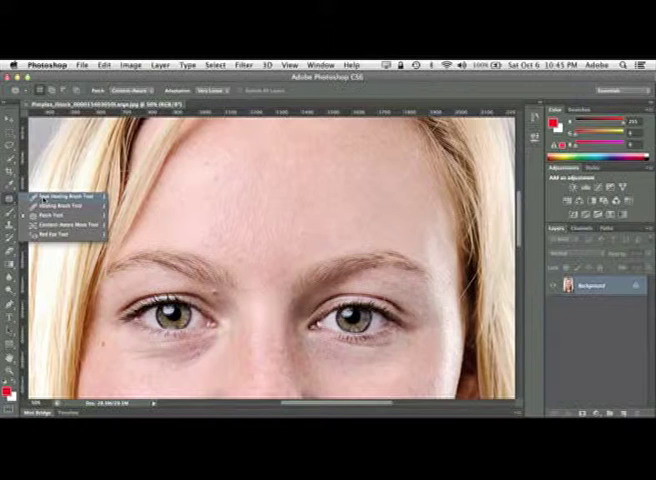
click(64, 188)
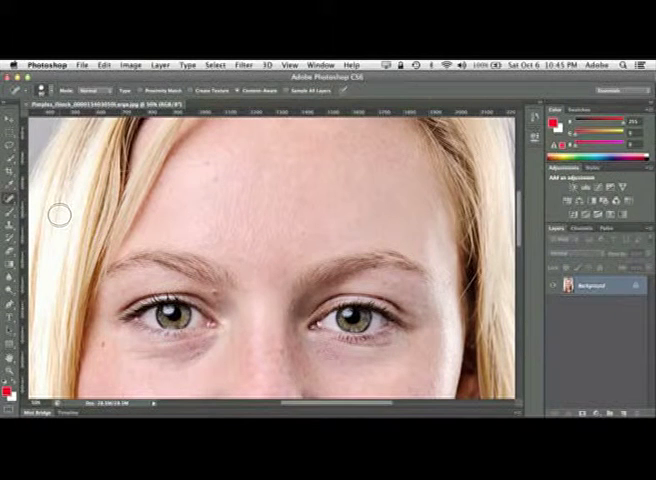
mouse_move(262, 232)
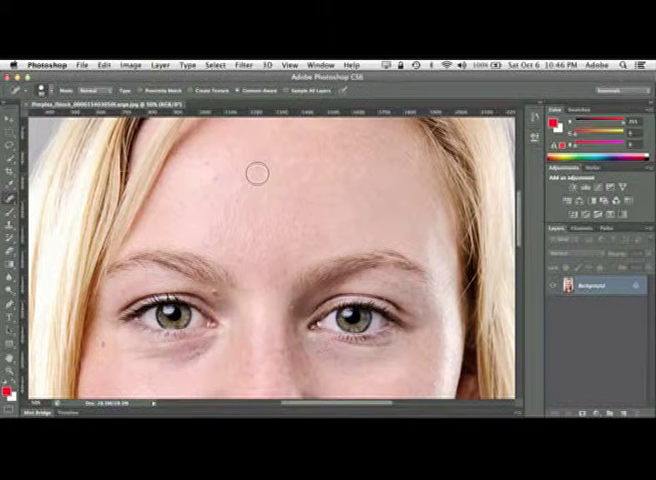
- Heal five pimples across the forehead with the Spot Healing Brush, keeping the freckles
click(252, 172)
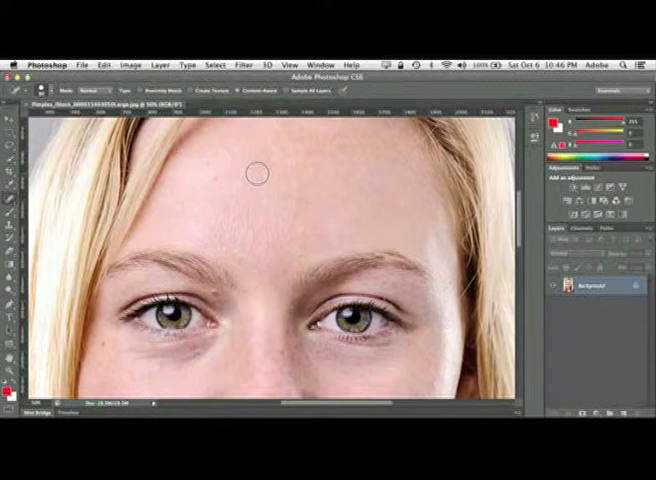
click(252, 172)
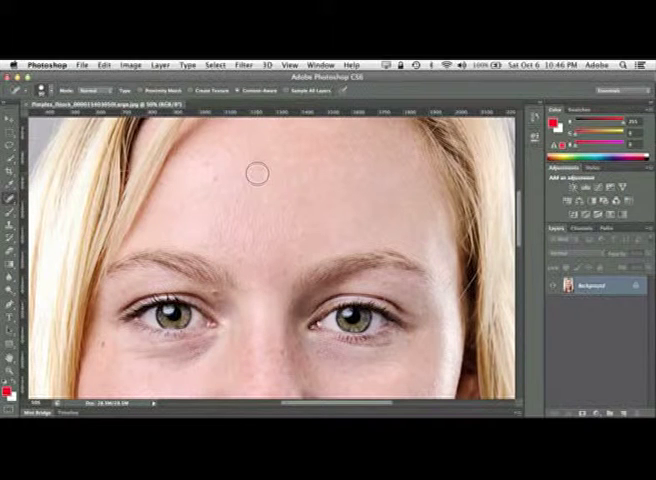
click(254, 172)
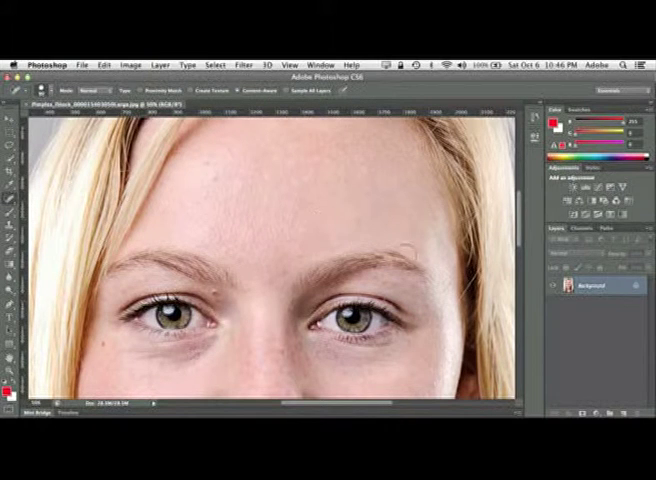
click(600, 292)
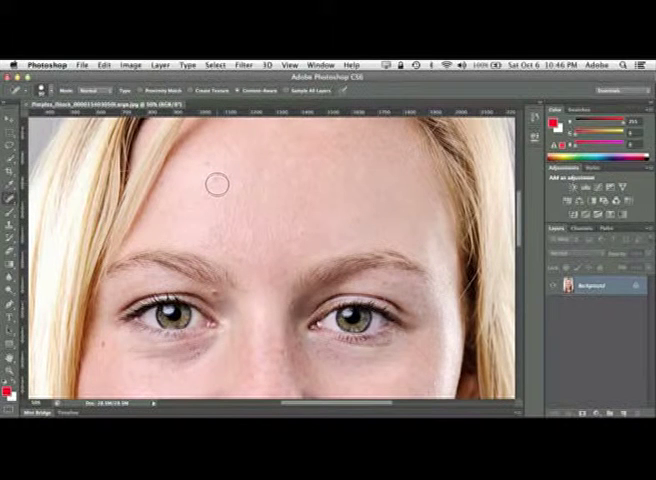
click(216, 182)
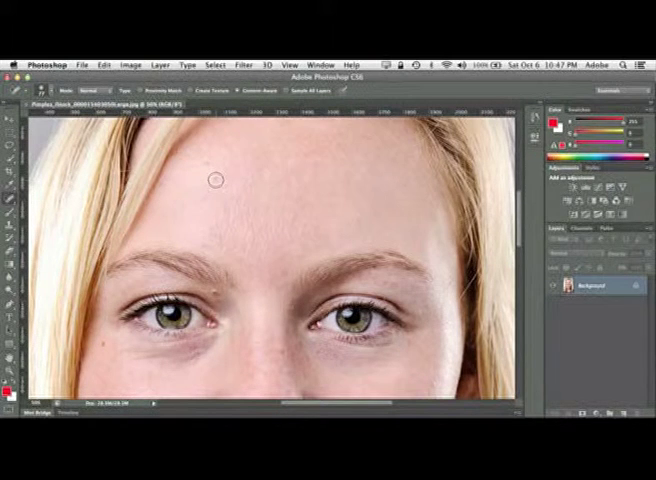
- Heal the last two remaining forehead spots
click(212, 180)
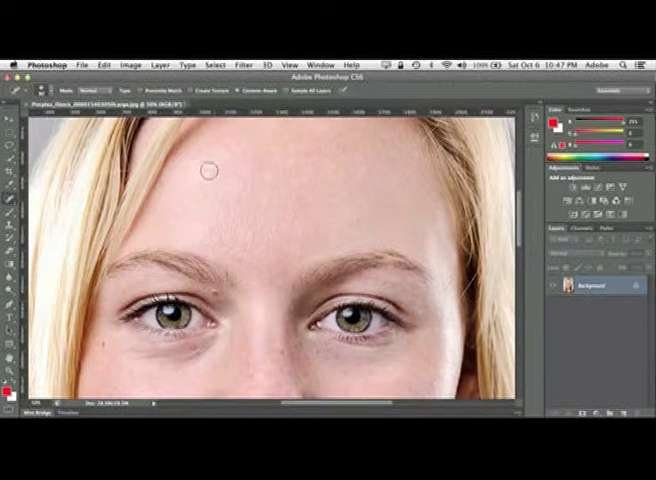
click(204, 168)
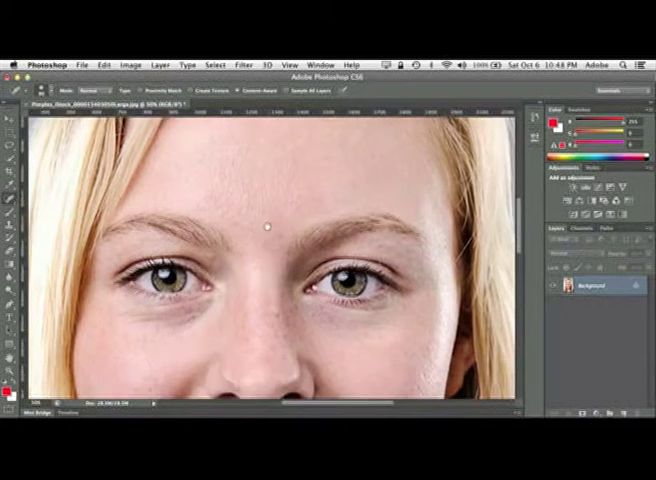
- Move down to the mouth and heal the blemish on the chin below the lower lip
scroll(down, 3)
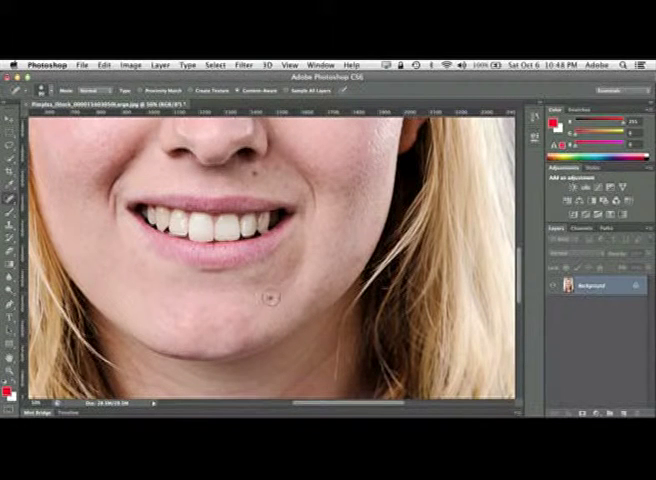
click(264, 292)
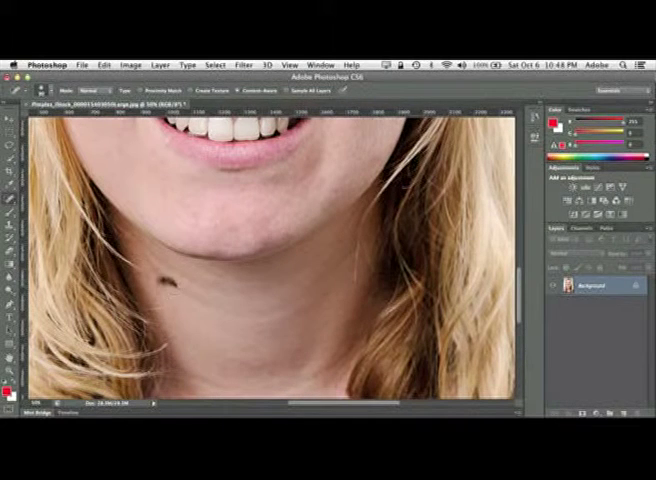
- Heal a chin blemish, a neck spot and a neck crease
click(164, 288)
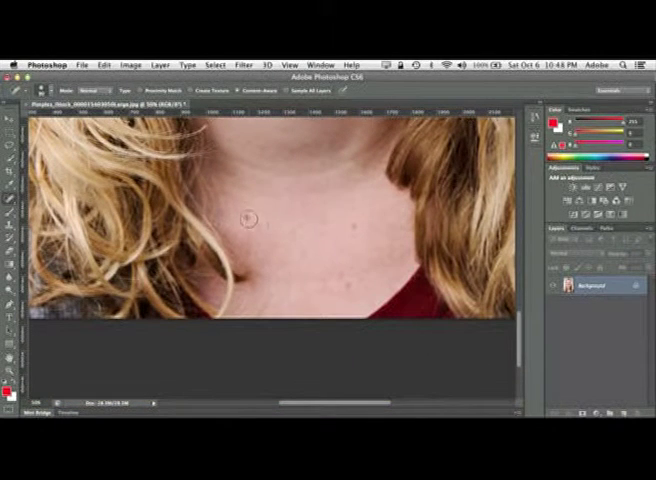
click(322, 218)
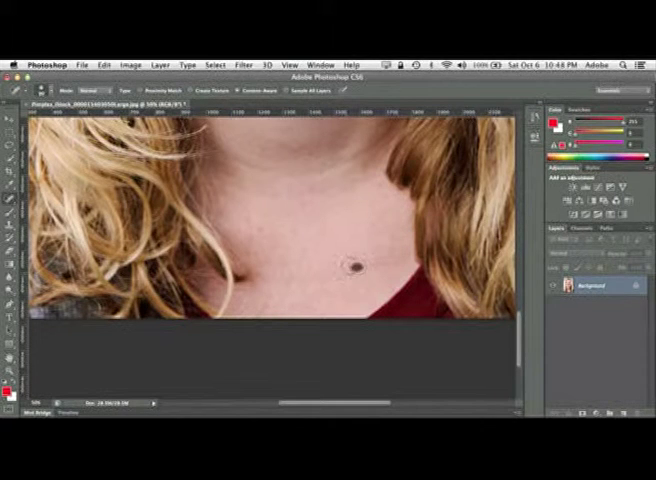
click(296, 232)
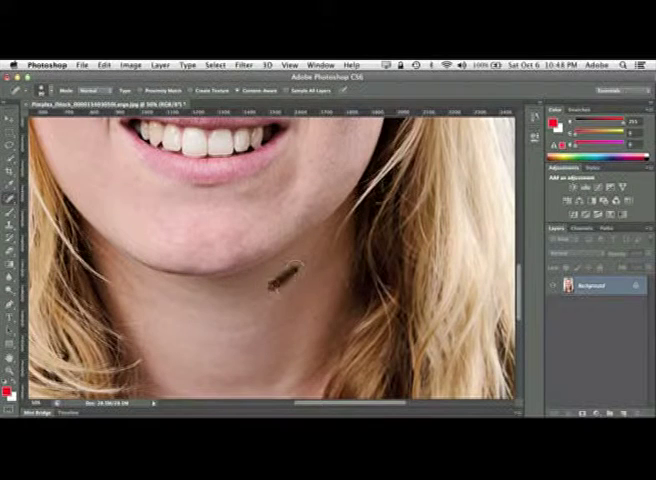
- Heal the last chin spot and two blemishes between and above the eyebrows
click(278, 284)
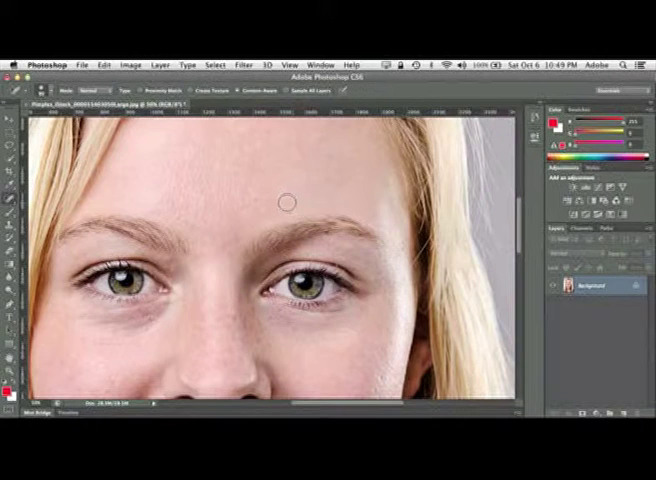
click(284, 204)
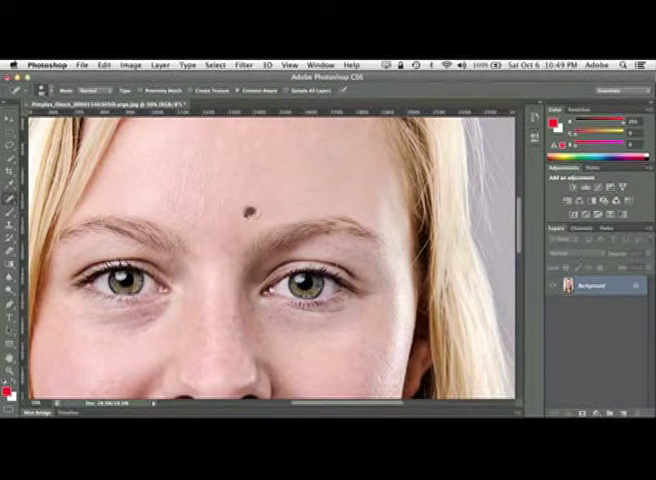
click(242, 204)
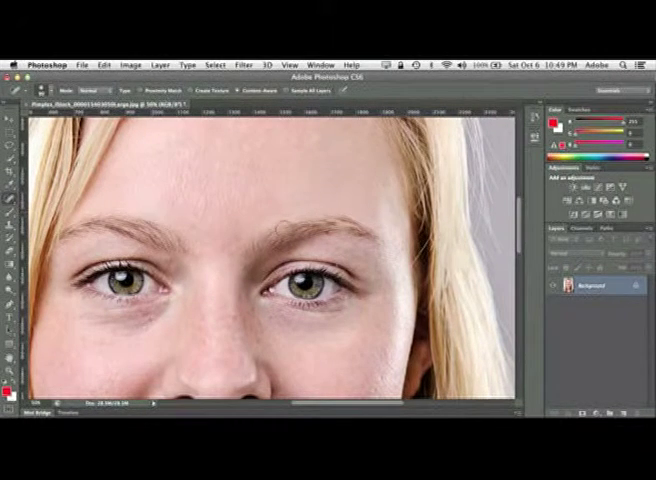